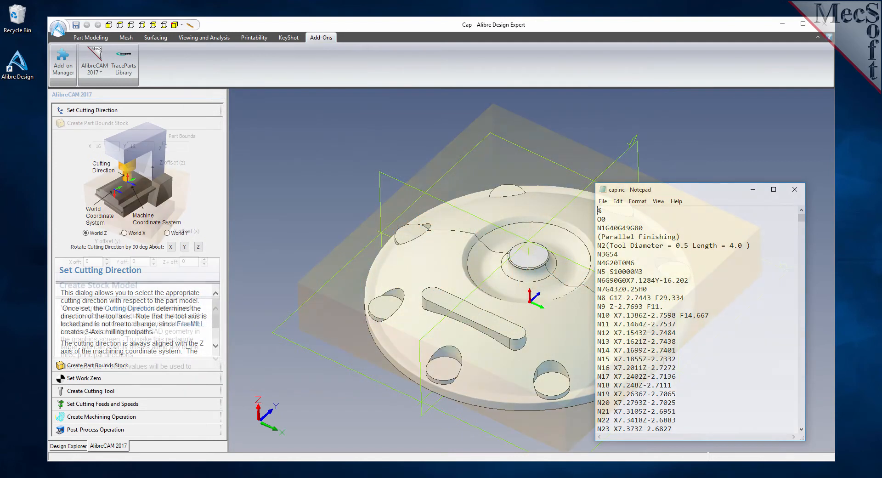
Step through Part Bounds Stock, Work Zero, Feeds and Speeds and the machining operation with its toolpath
left_click(99, 123)
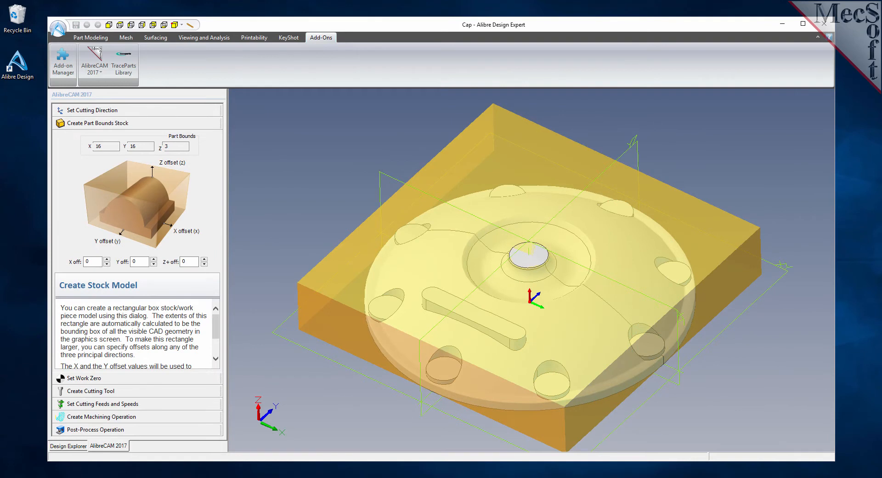
left_click(85, 136)
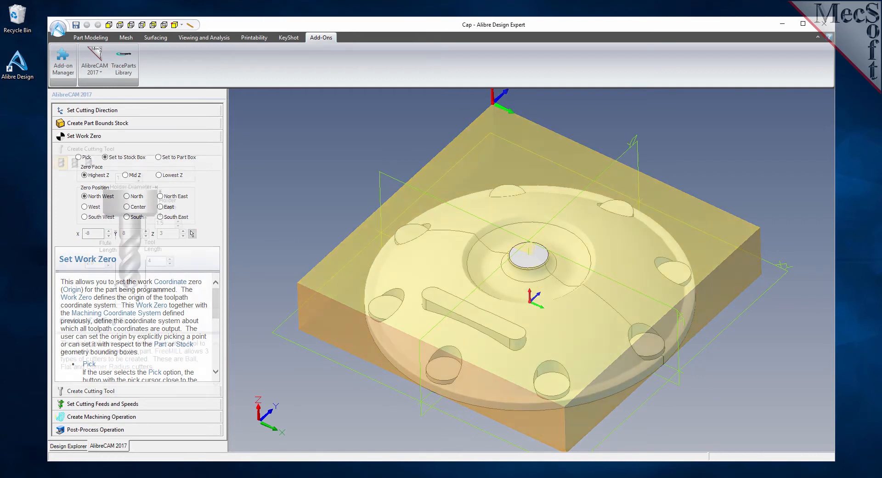
left_click(91, 148)
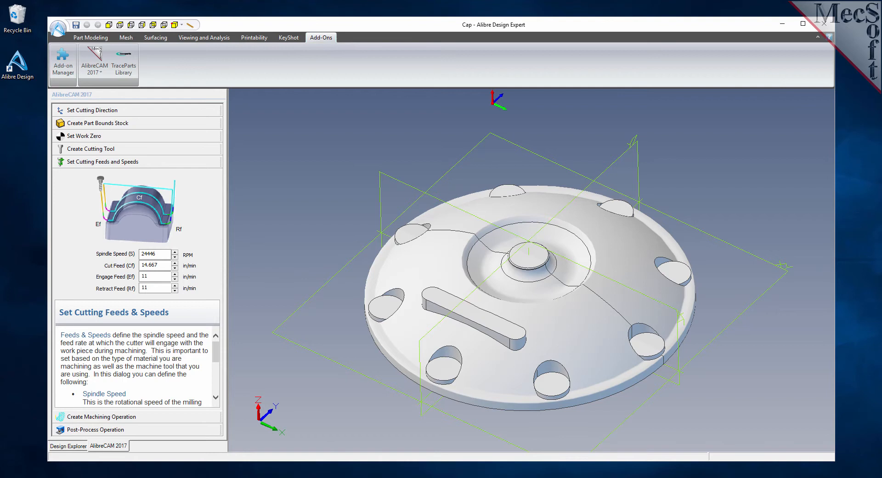
left_click(103, 175)
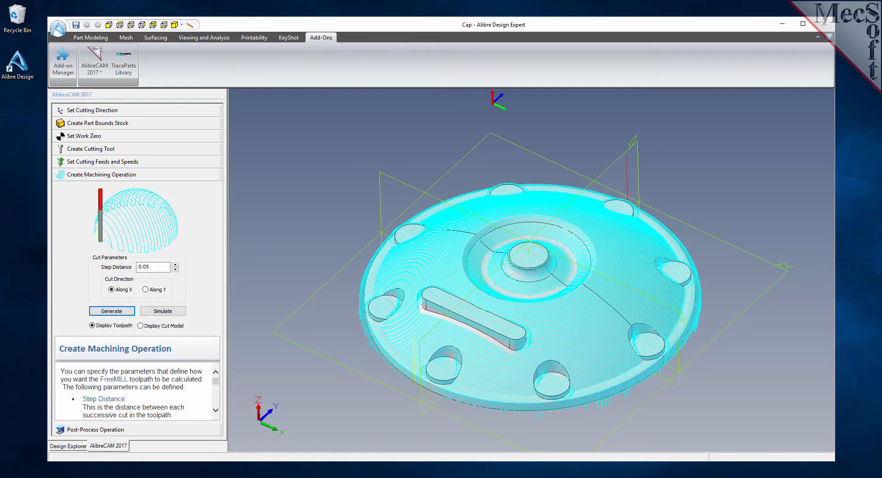
Run the cutting simulation of the parallel finishing toolpath on the cap
left_click(162, 310)
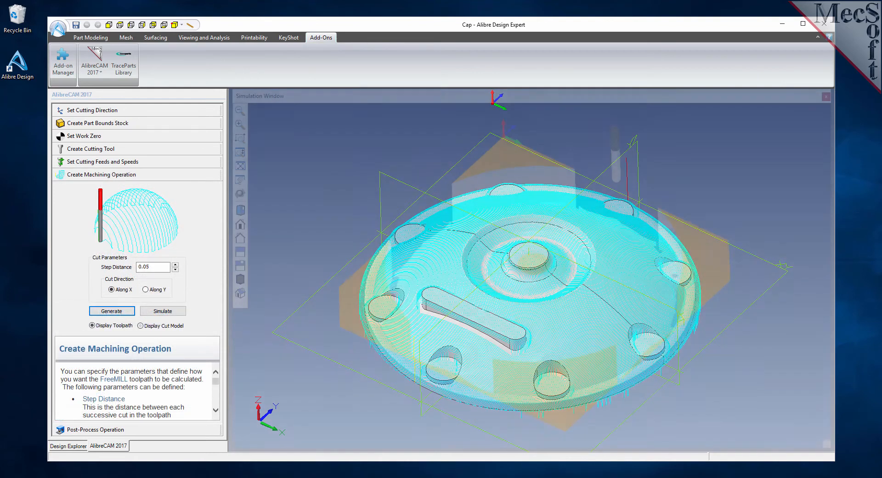
left_click(140, 326)
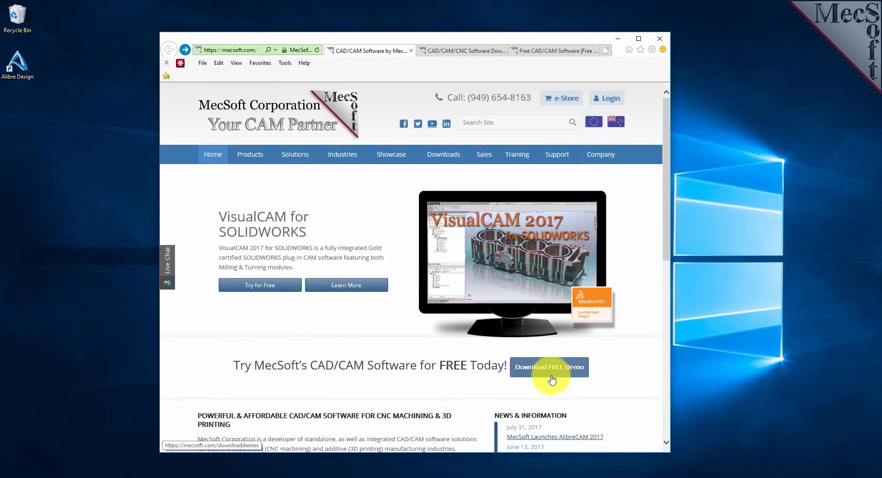
Fill in the free demo request form with name, company and email, choosing FreeMILL as the product
left_click(549, 366)
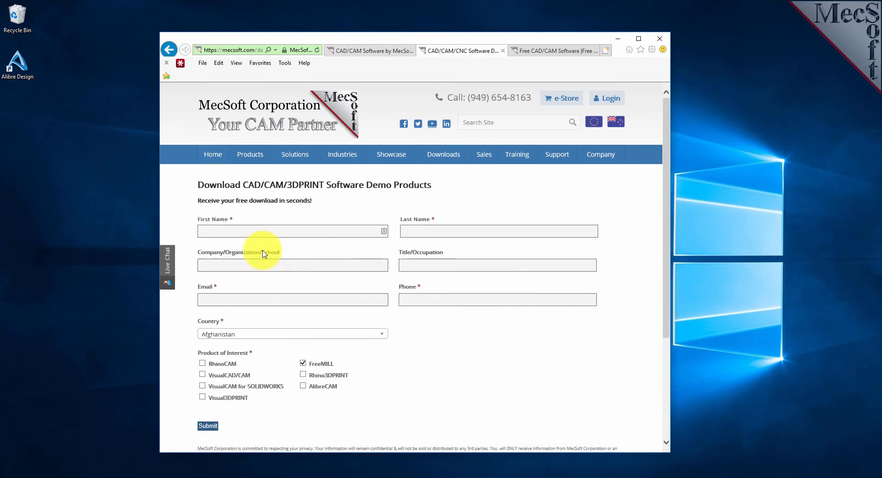
left_click(281, 231)
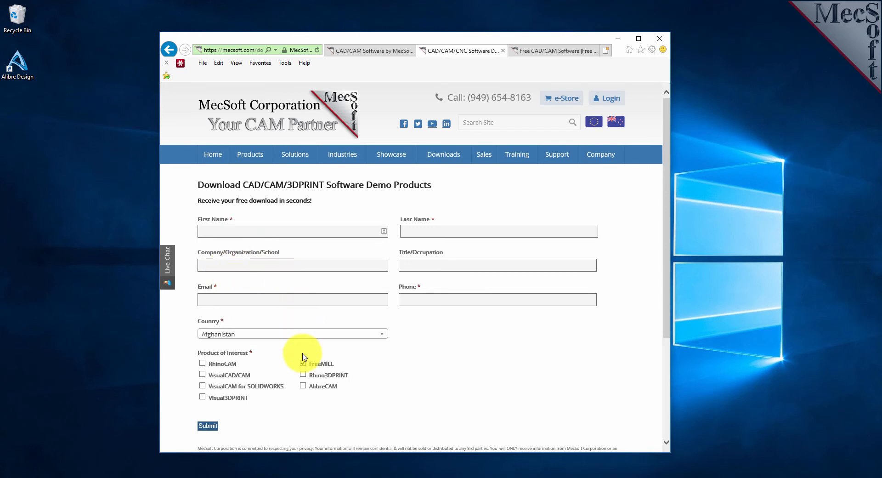
left_click(303, 363)
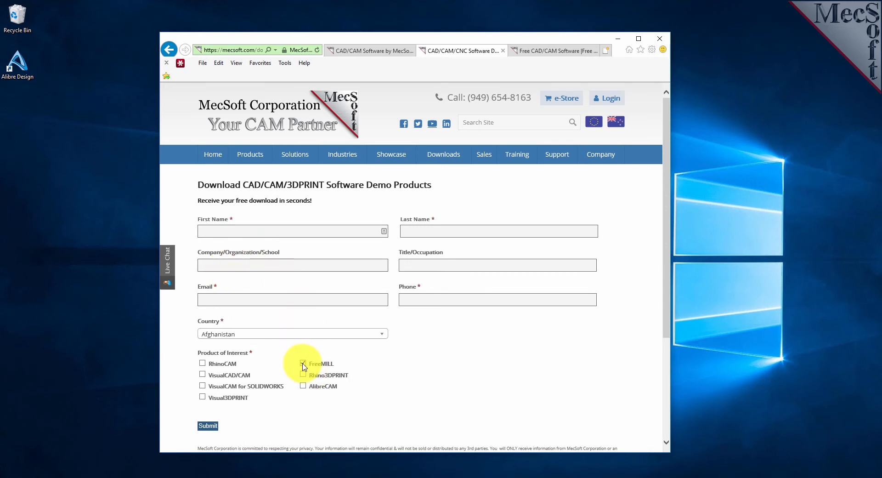
left_click(293, 265)
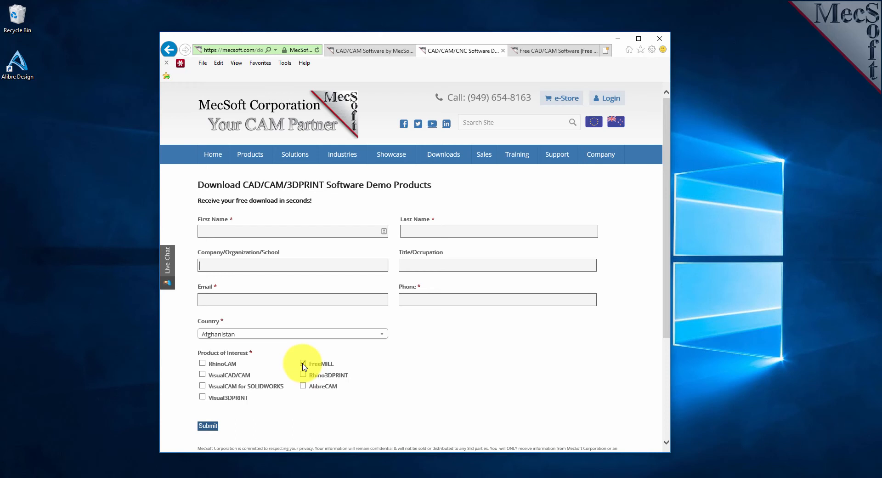
left_click(303, 363)
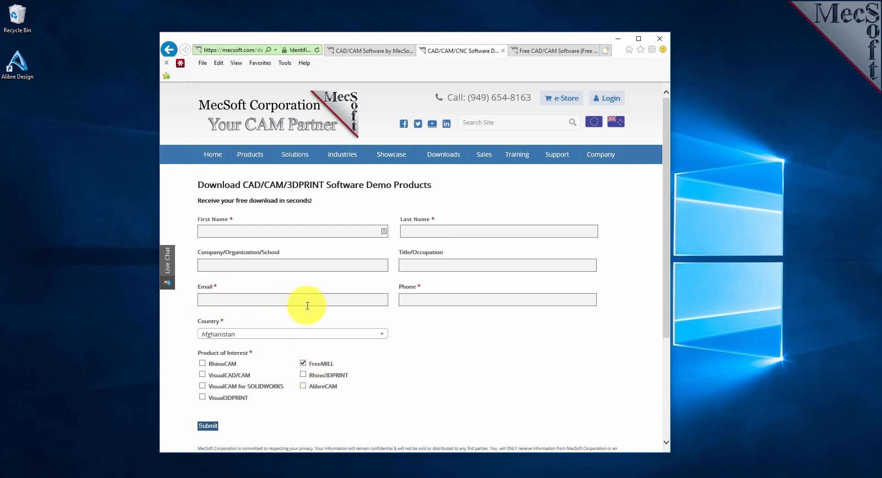
left_click(293, 299)
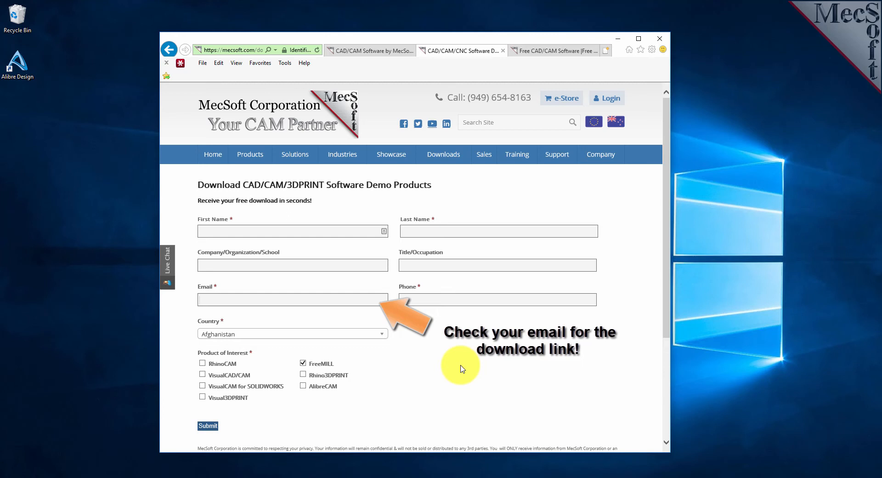
left_click(293, 299)
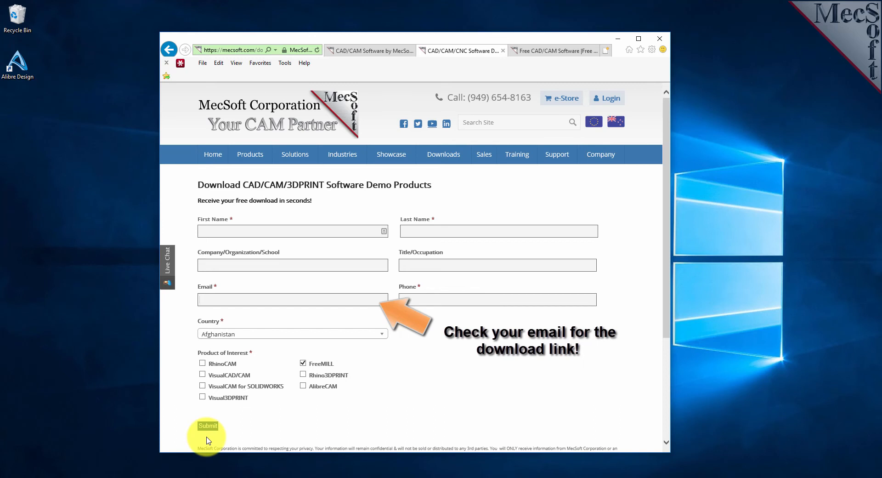
Submit the demo request and reach the Download FreeMILL page with version links
left_click(292, 299)
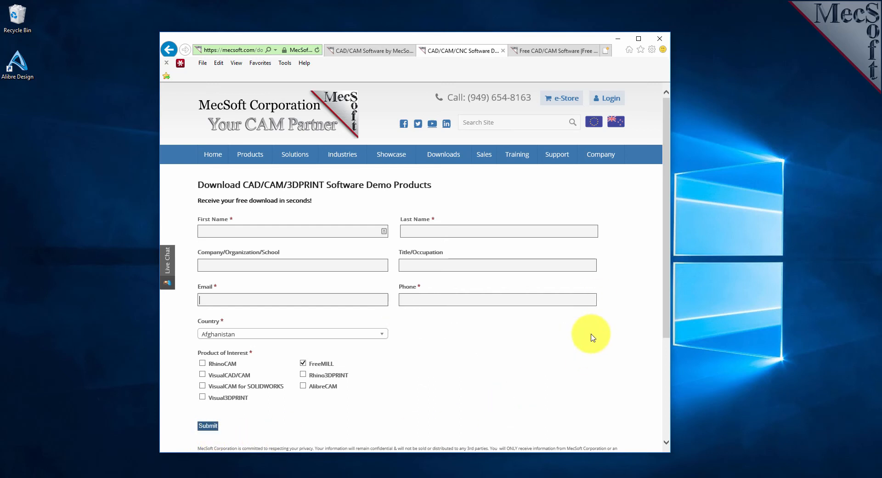
left_click(208, 425)
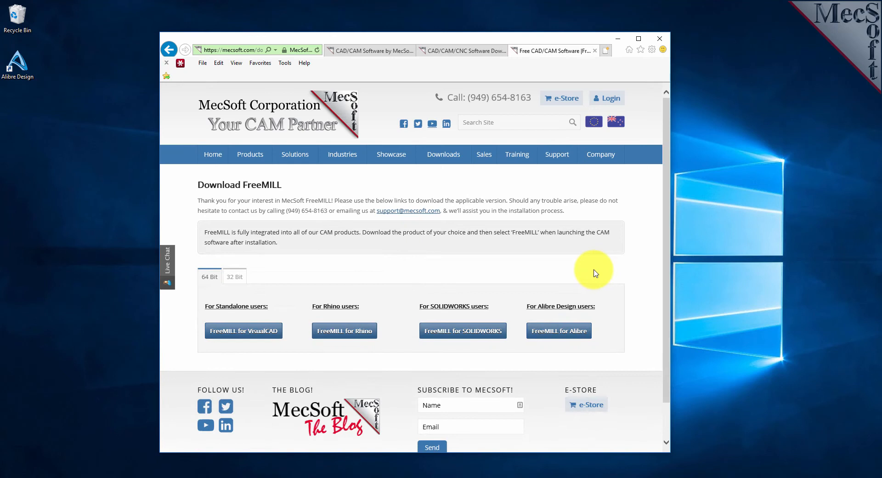
mouse_move(639, 230)
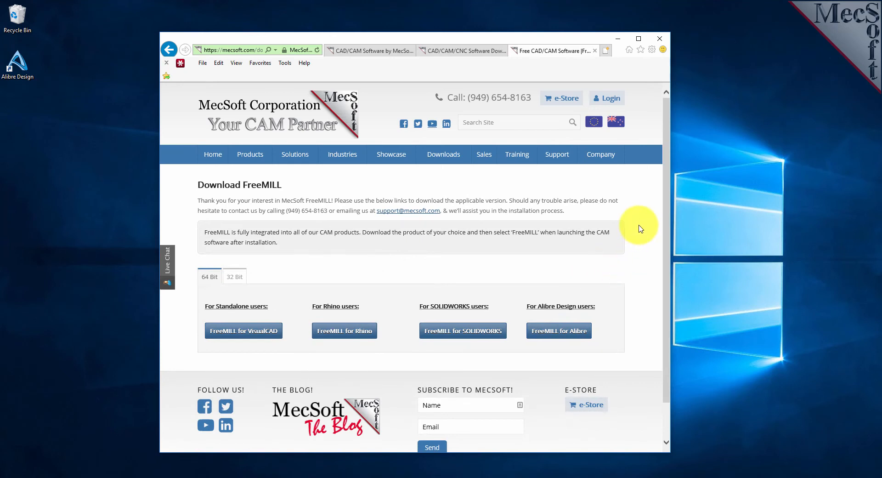
mouse_move(384, 241)
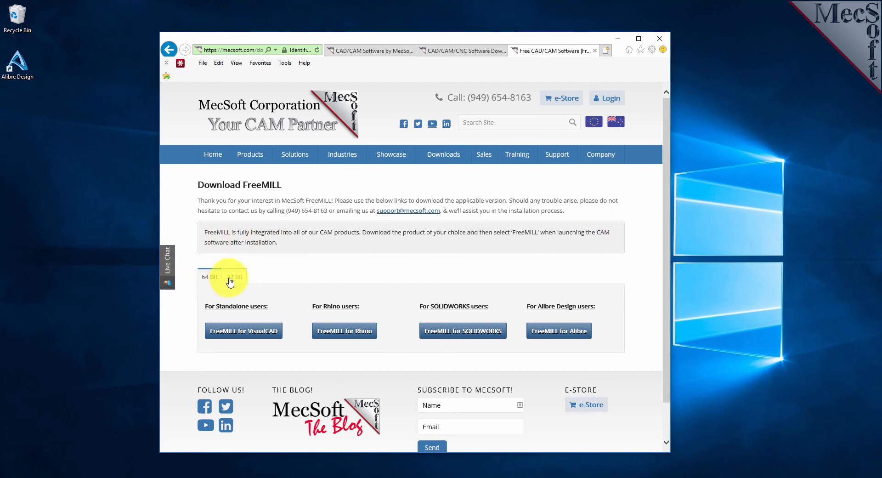
Start the 64-bit FreeMILL for Alibre Design download after checking the 32-bit options
left_click(235, 276)
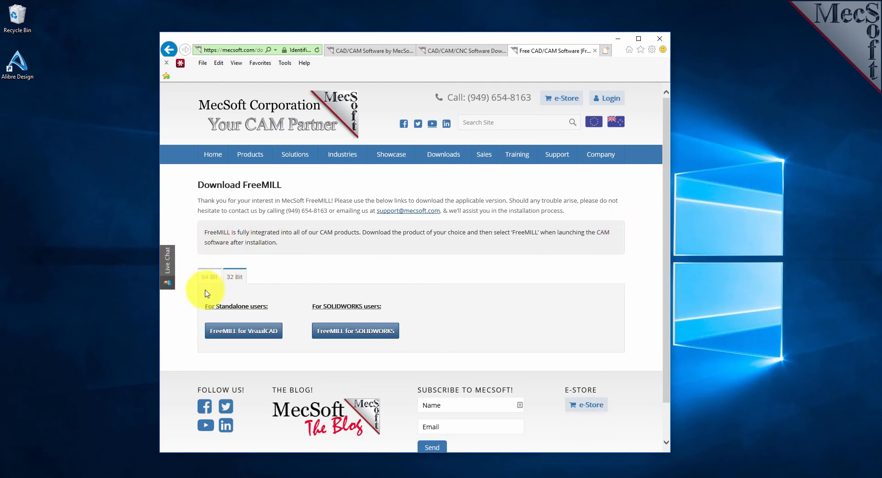
left_click(209, 276)
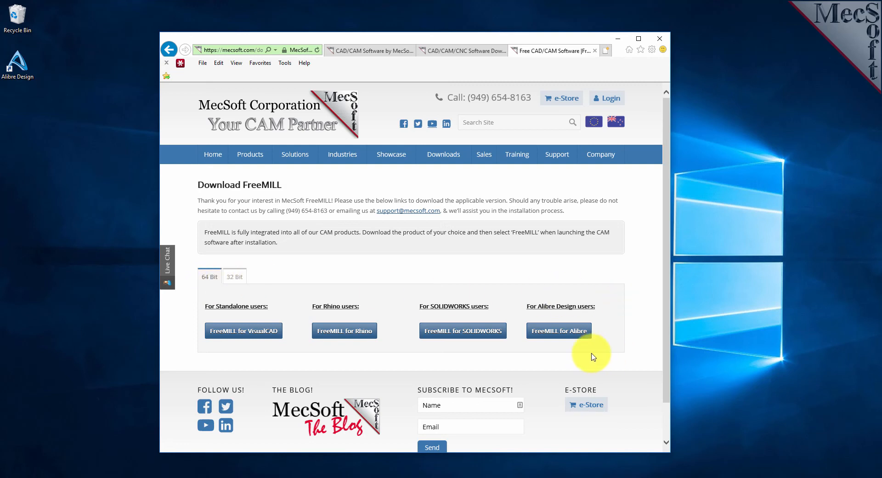
mouse_move(558, 330)
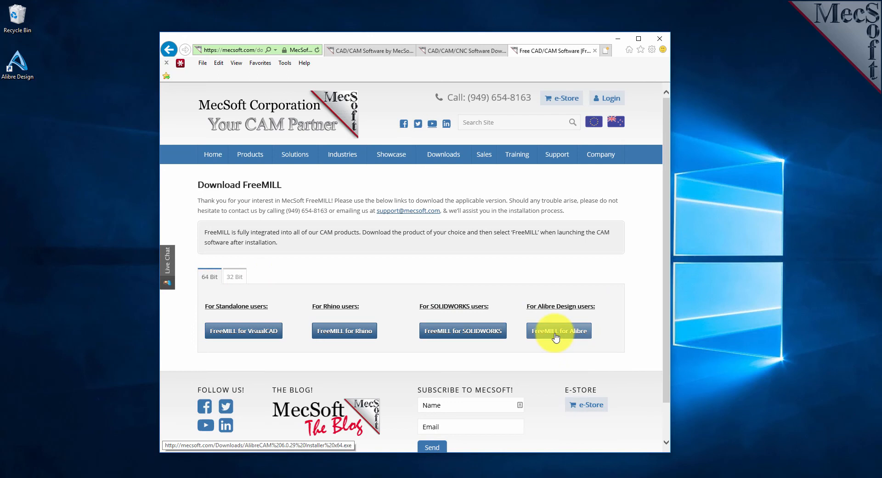
left_click(559, 330)
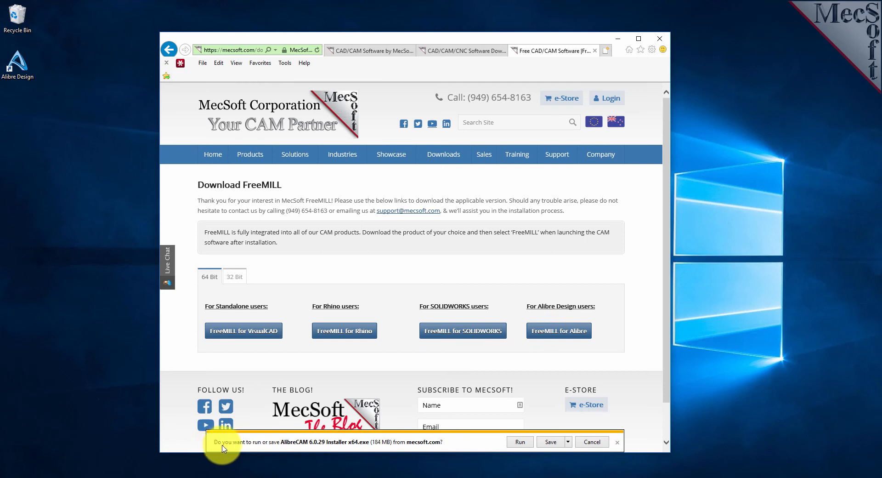
mouse_move(357, 448)
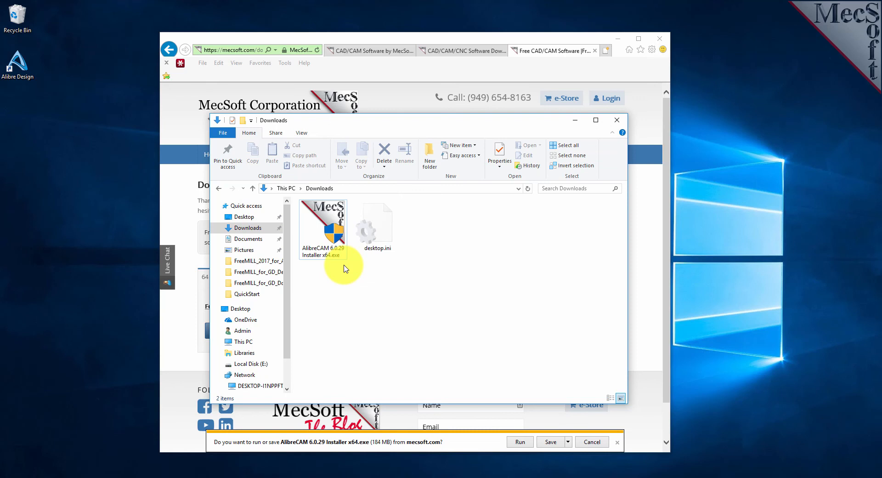
Select AlibreCAM 6.0.29 Installer x64.exe in the Downloads folder
left_click(324, 225)
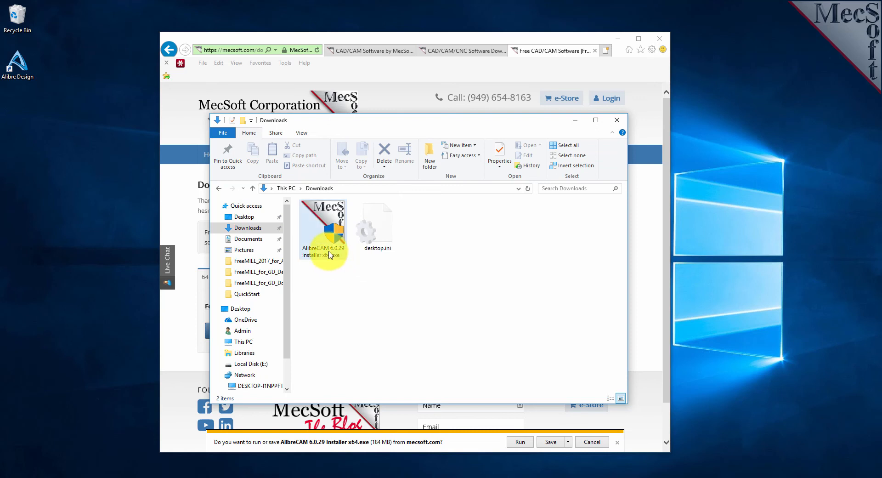
left_click(324, 225)
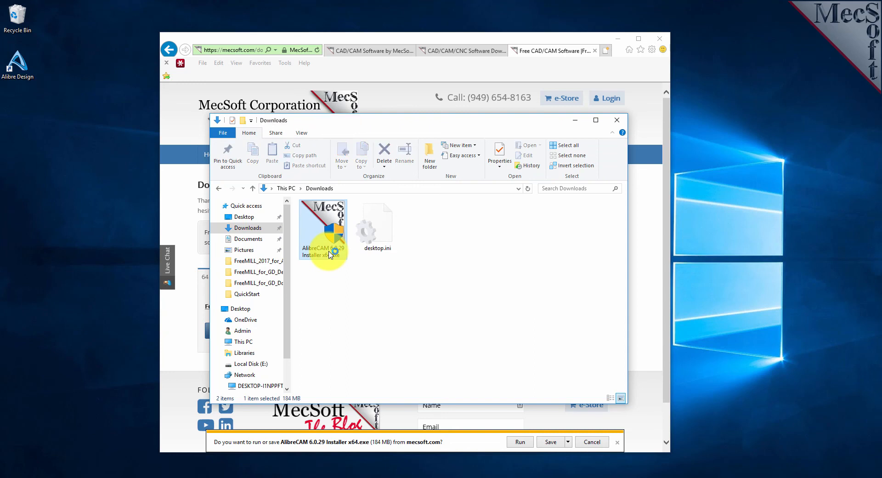
Launch the AlibreCAM 2017 installer, keep the default folder, accept the license and start installing
double_click(324, 227)
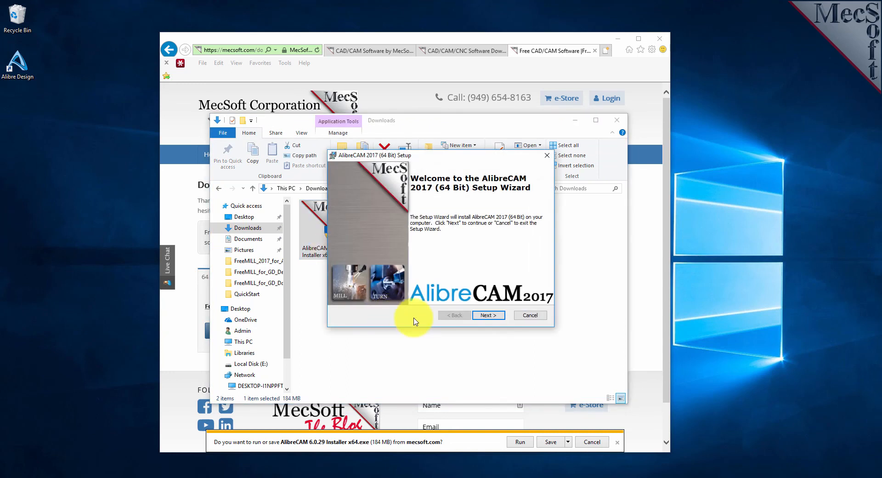
left_click(488, 315)
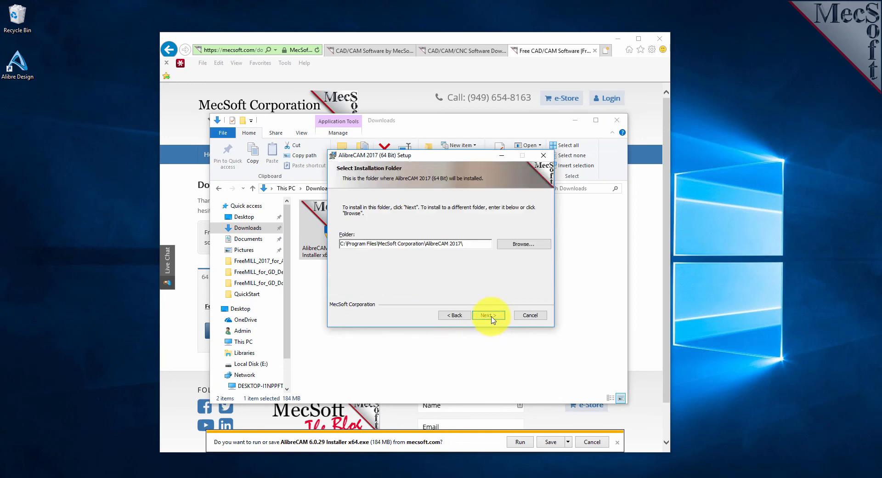
left_click(487, 315)
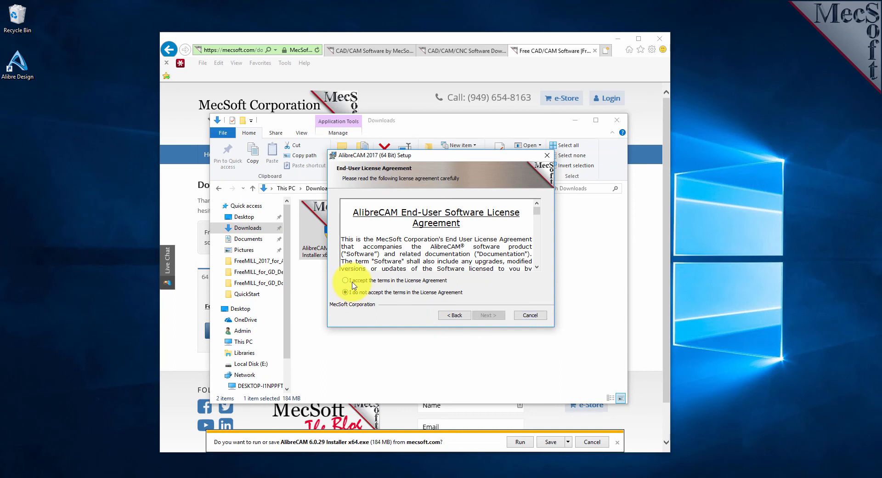
left_click(487, 315)
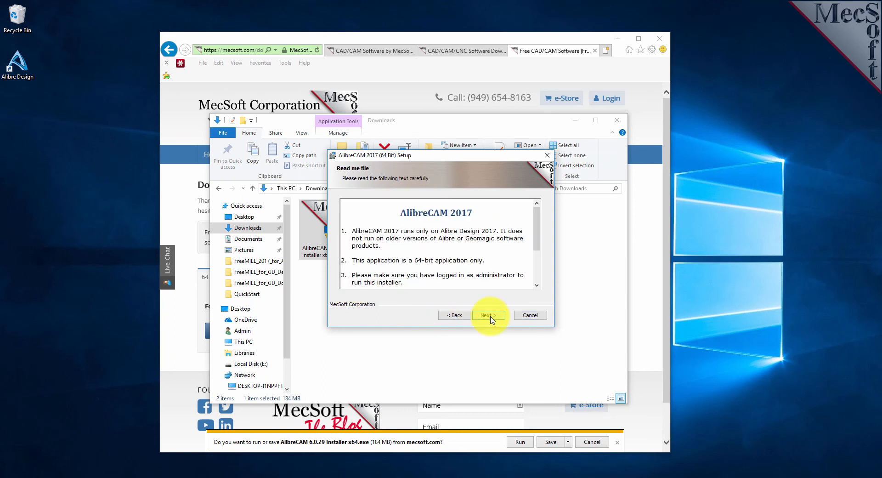
left_click(488, 315)
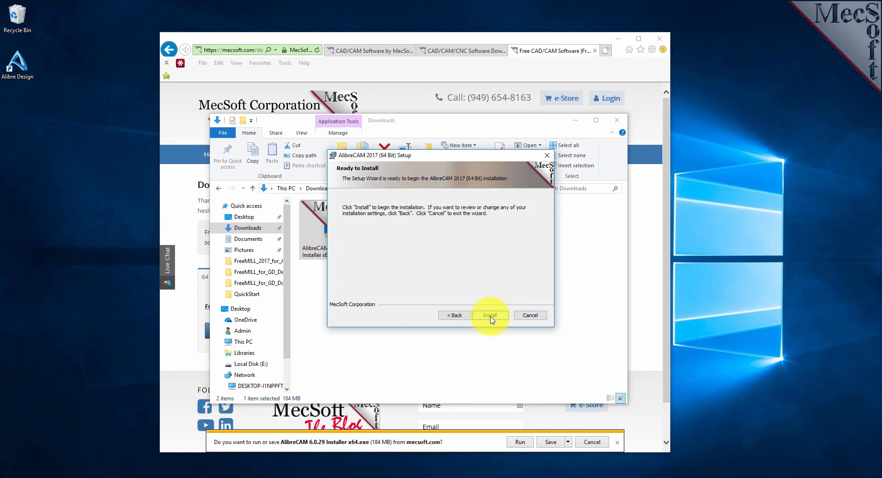
left_click(490, 314)
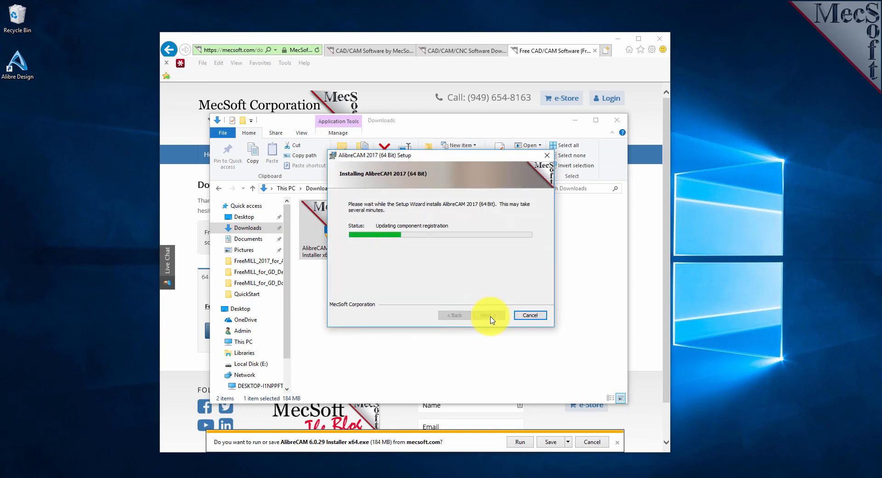